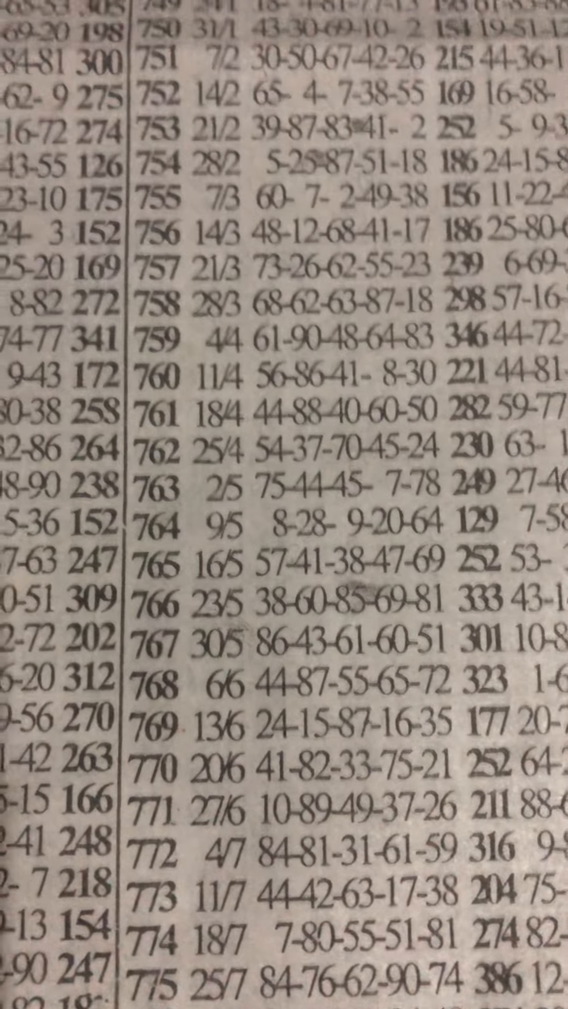
pyautogui.scroll(-3)
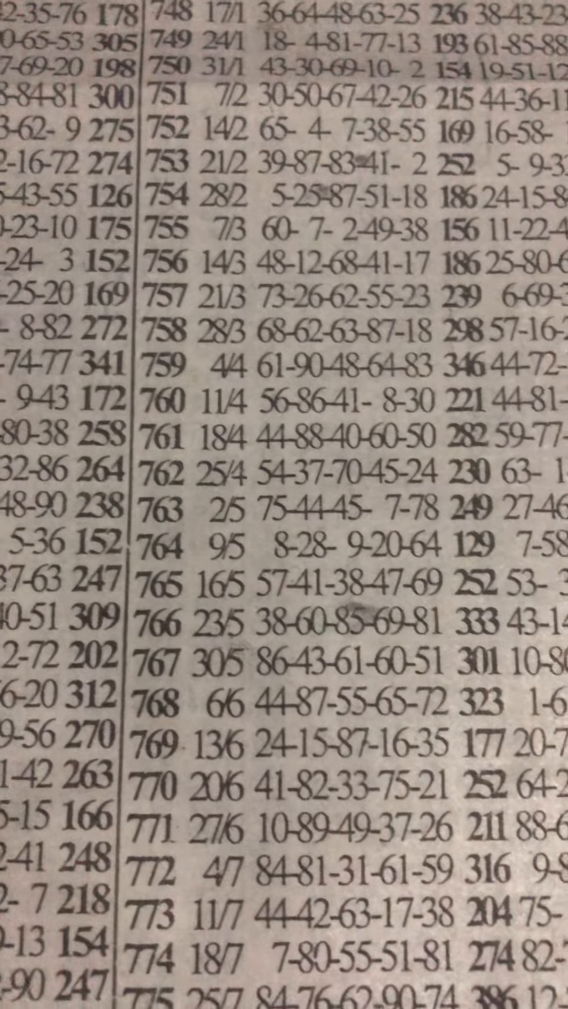
pyautogui.scroll(-3)
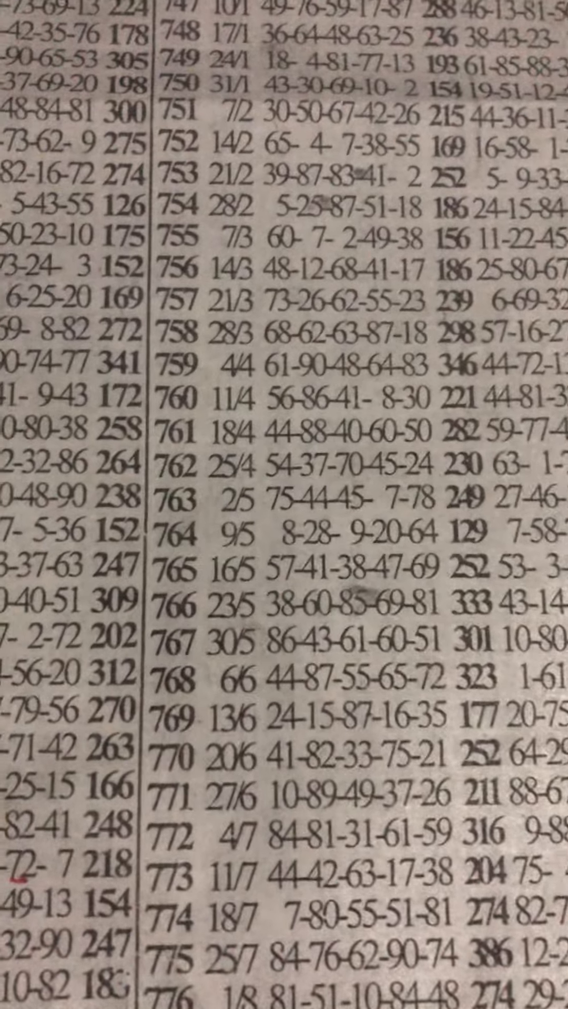